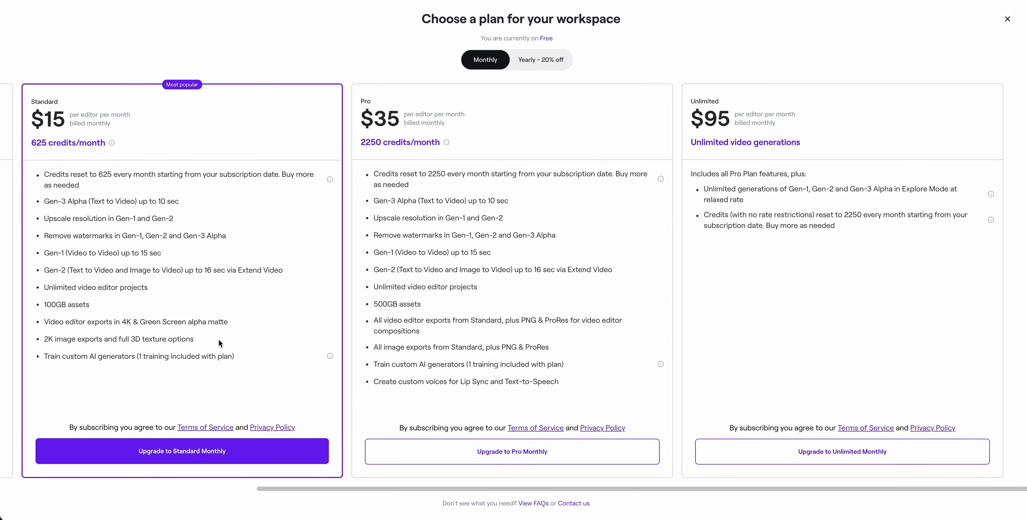
mouse_move(40, 136)
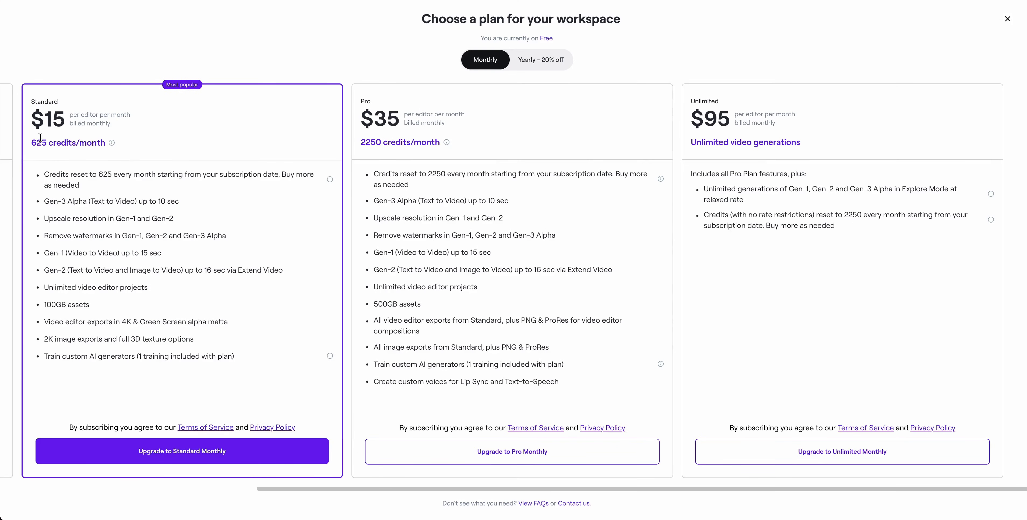
- Dismiss the pricing plans dialog and reveal the 1,025 credits remaining in the header
double_click(67, 143)
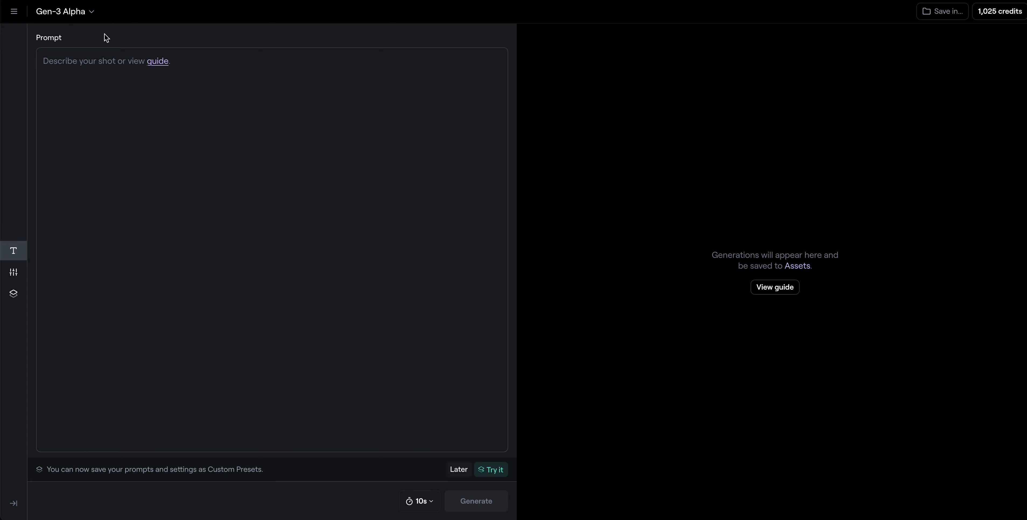
mouse_move(828, 19)
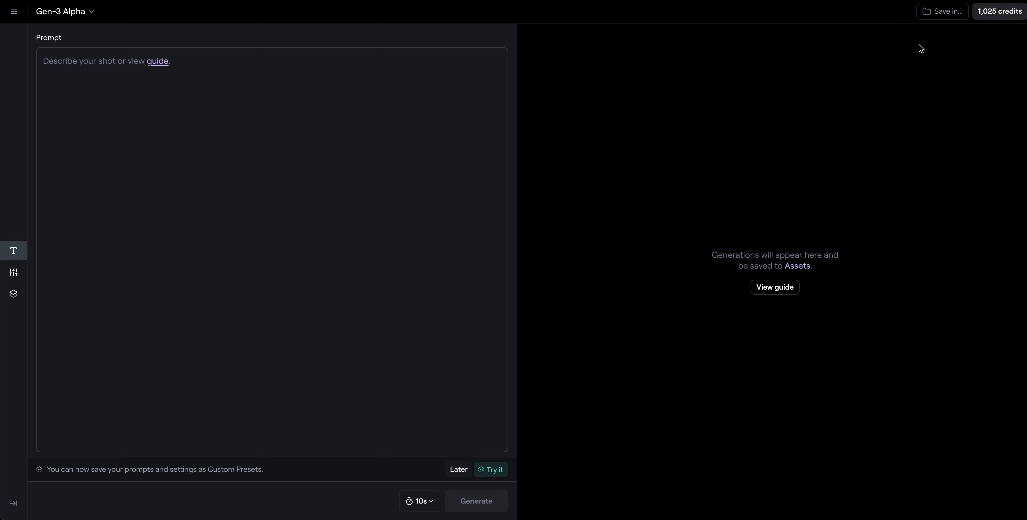
click(999, 12)
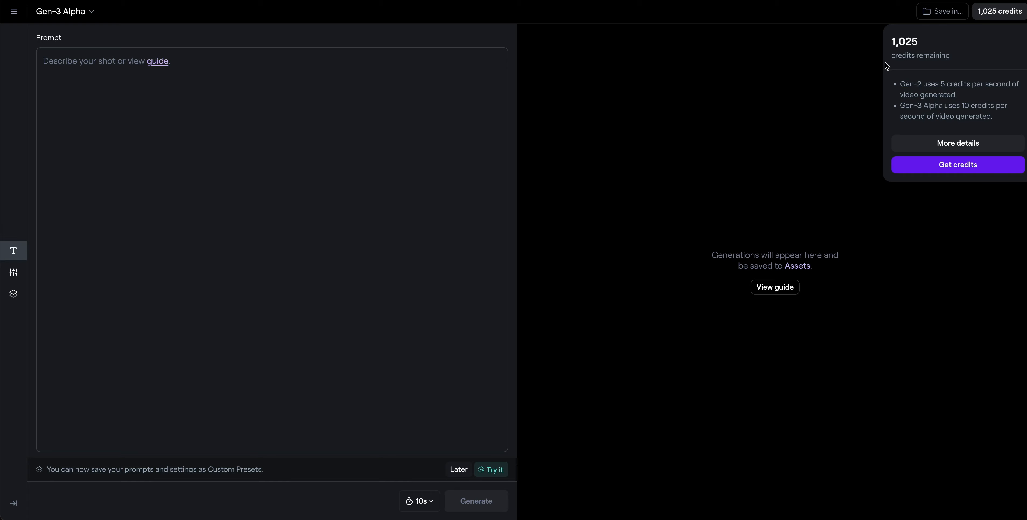
mouse_move(888, 66)
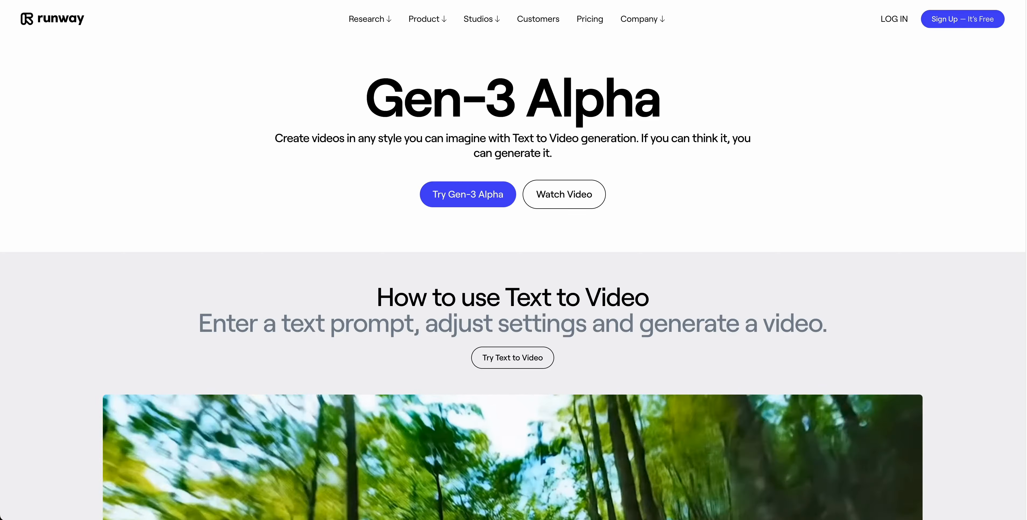
- Scroll down the Gen-3 Alpha overview page toward the Try Gen-3 Alpha entry point
scroll(down, 3)
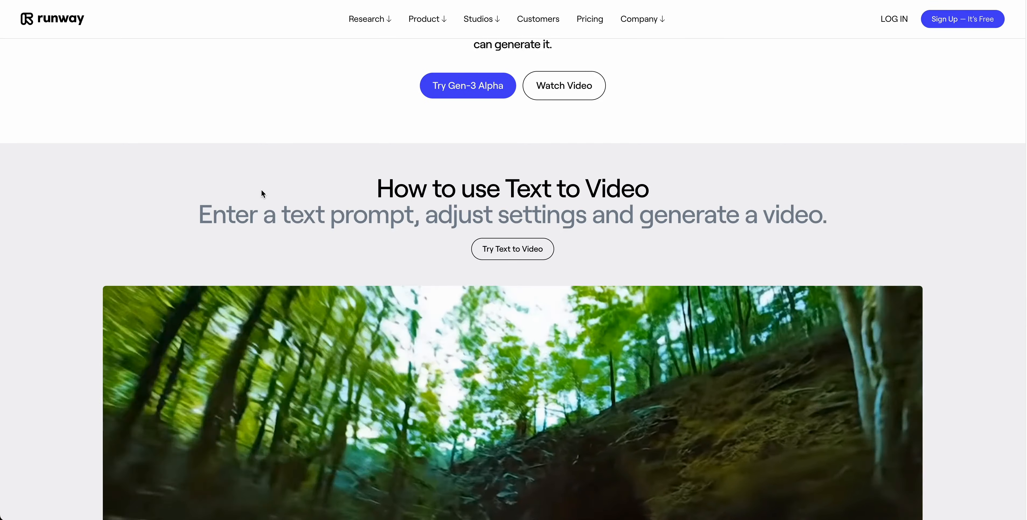
scroll(down, 3)
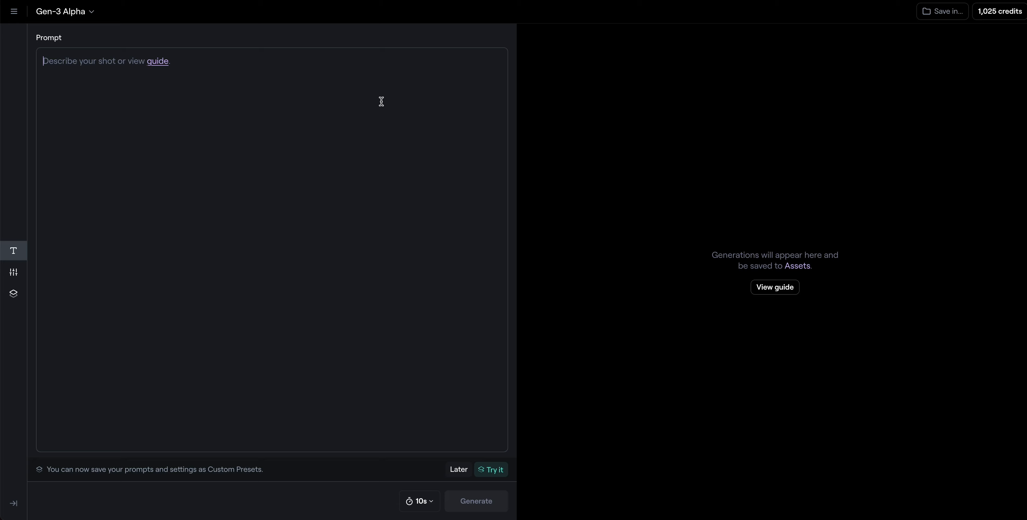
- Enter the prompt: a camera zooms from space into earth toward a programmer in a data center viewing majestic mountains
text(I want a c)
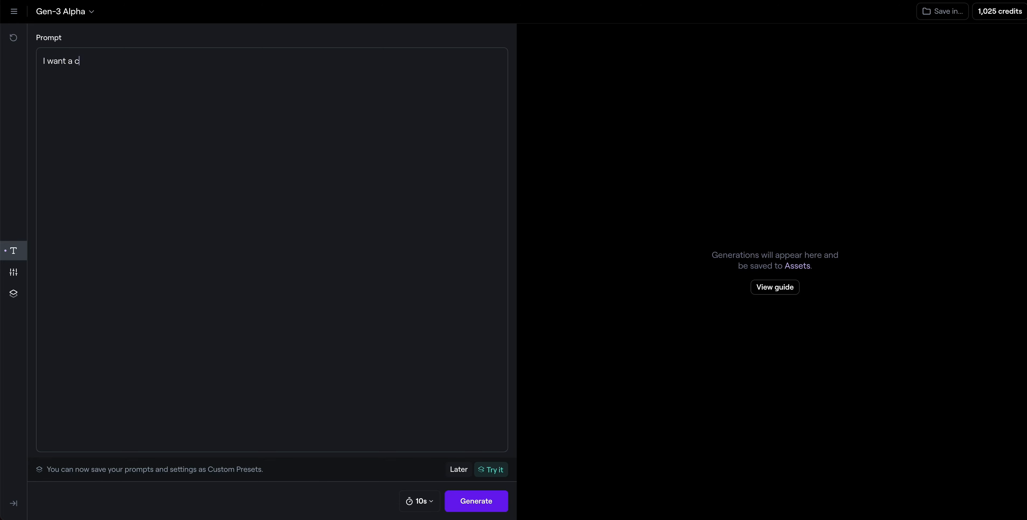
text(amera that quickly spans from)
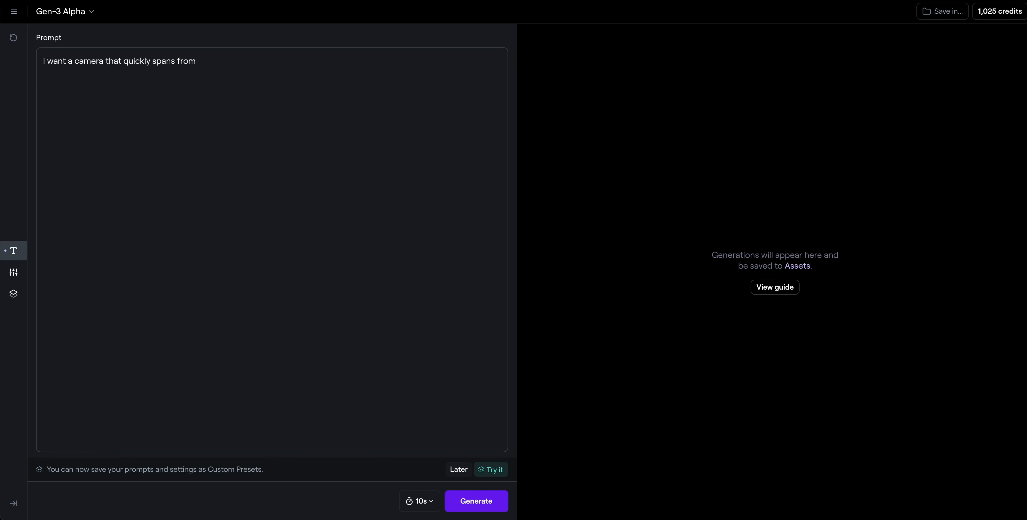
text(space and zooms)
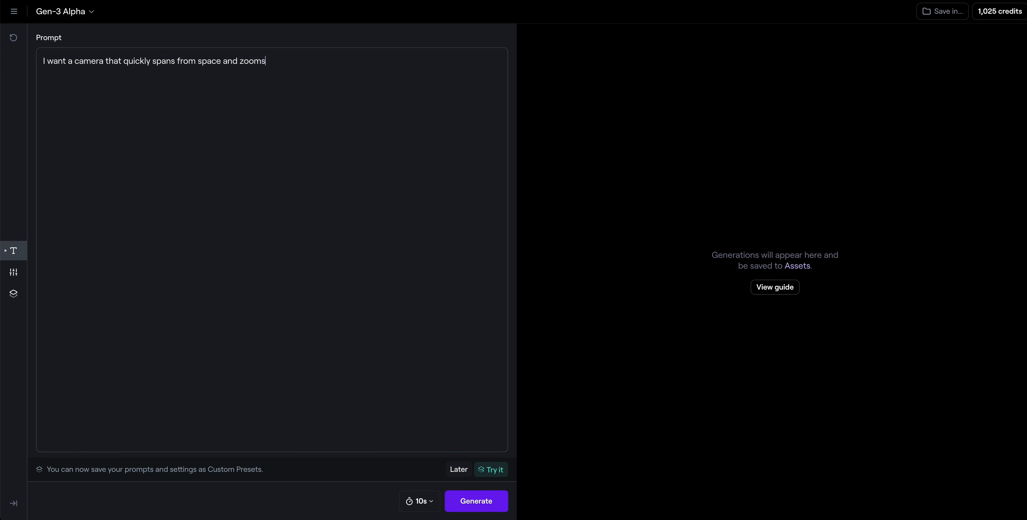
text(into earth)
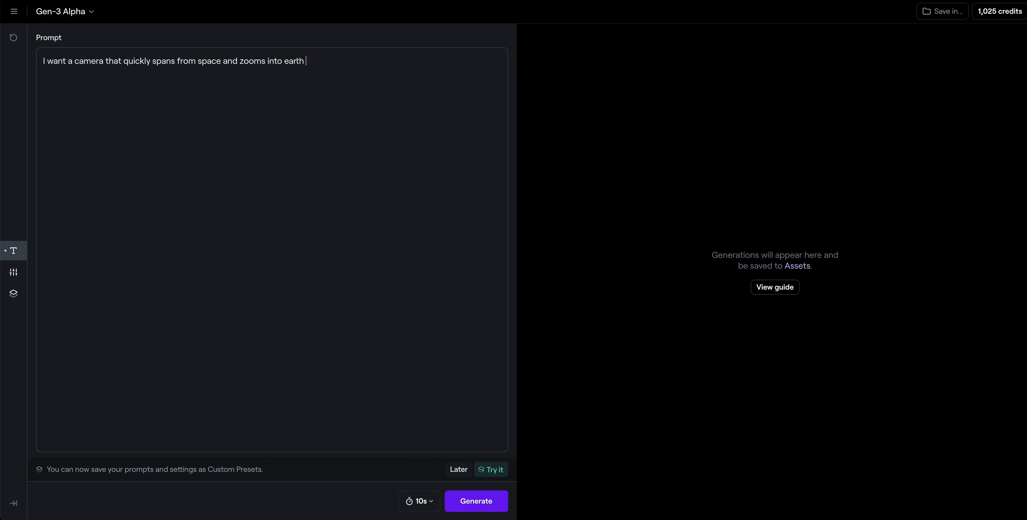
text(toward the b)
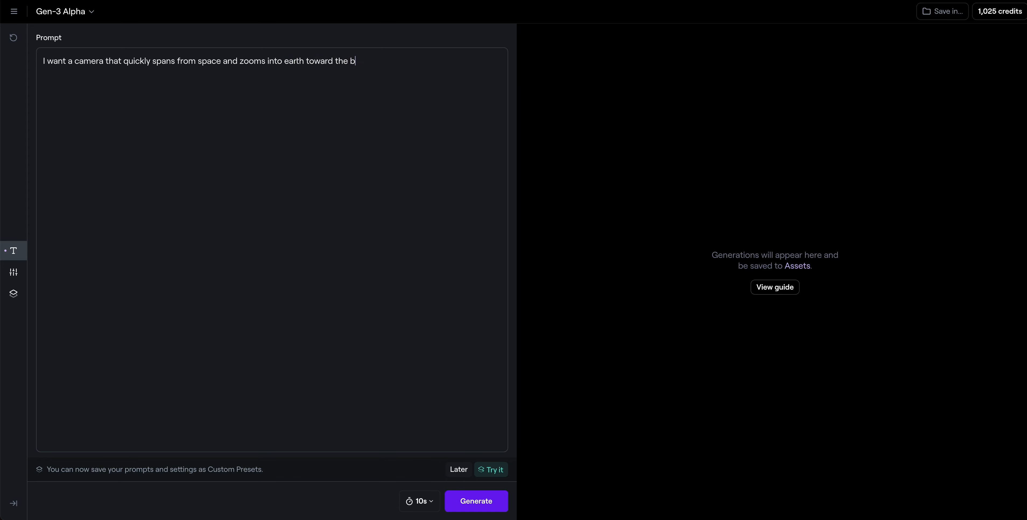
text(ack of a program)
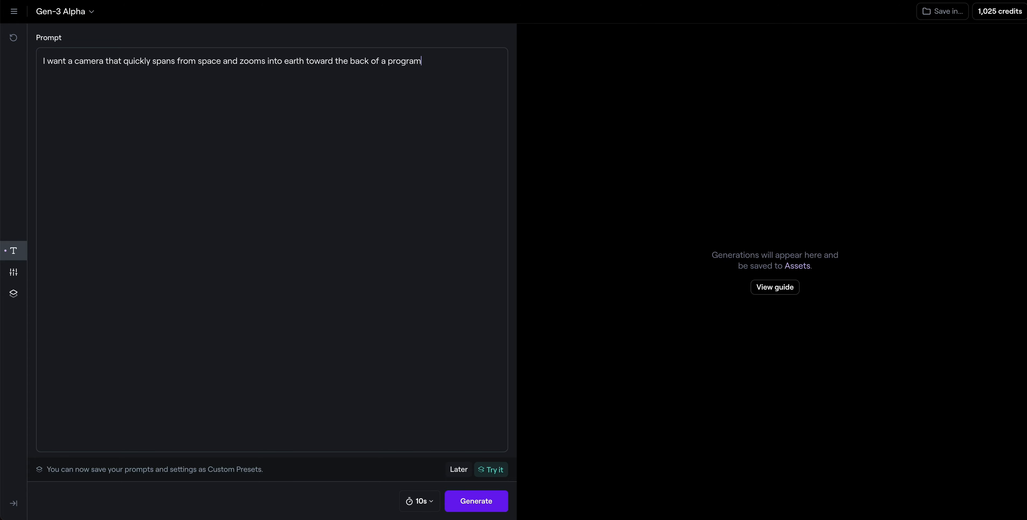
text(mer within a dat)
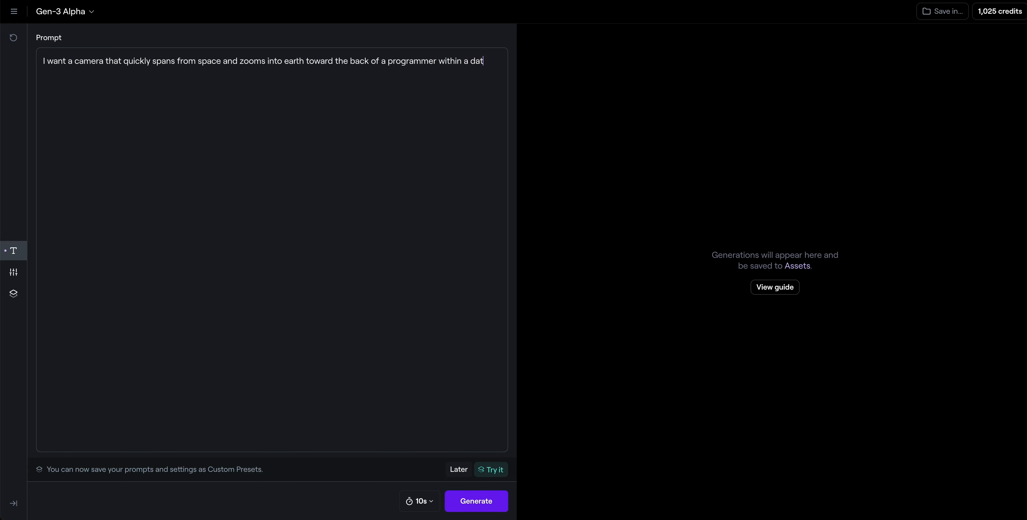
text(a center looking out on a m)
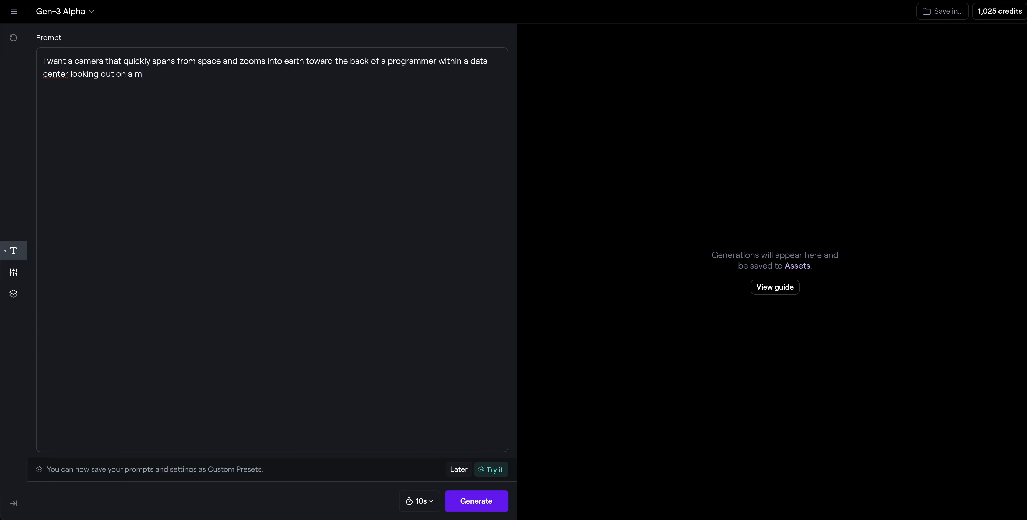
text(ajestic view)
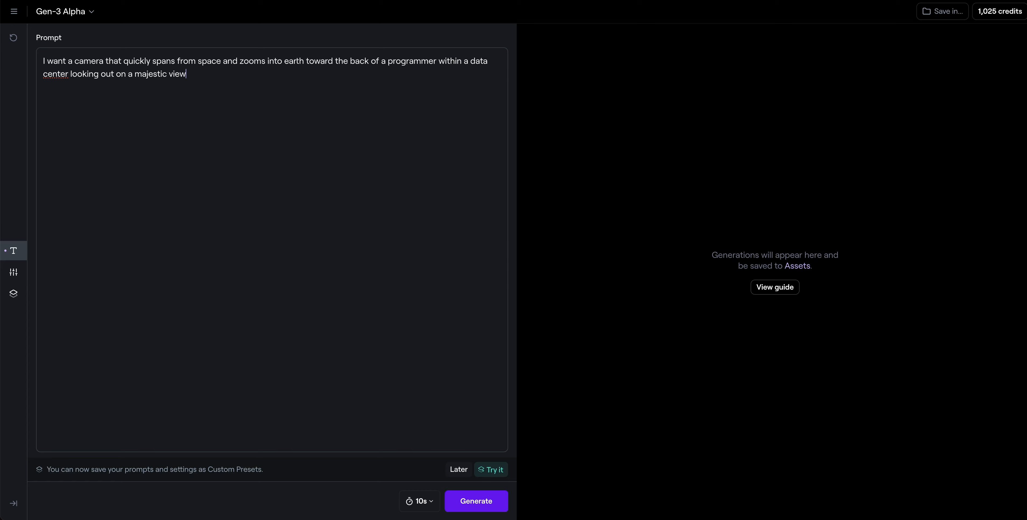
text(of mountains)
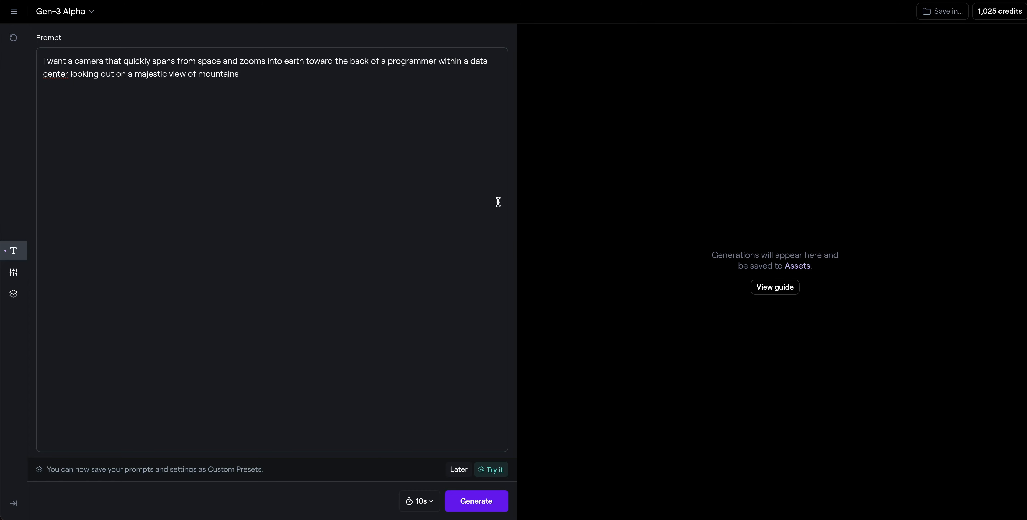
click(419, 501)
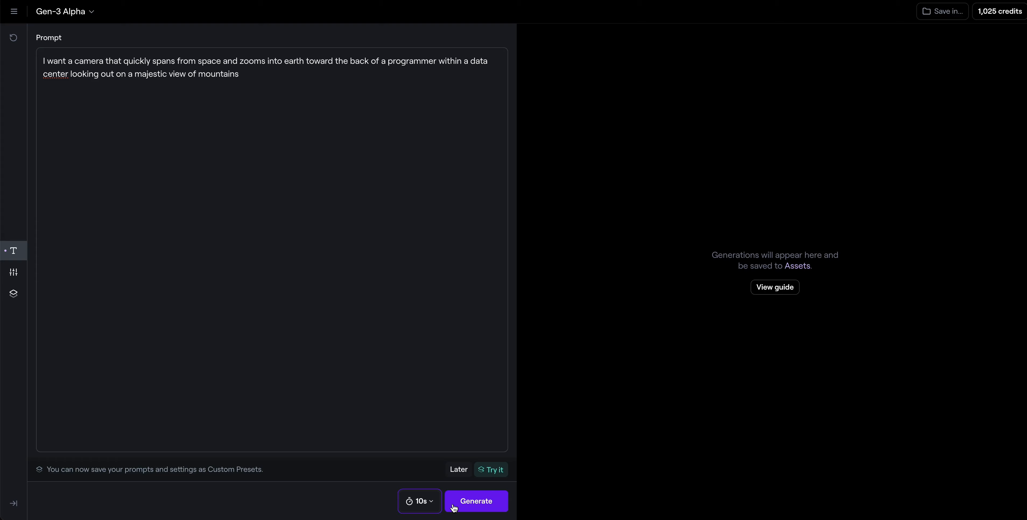
- Generate a video from the programmer-overlooking-mountains prompt
click(475, 502)
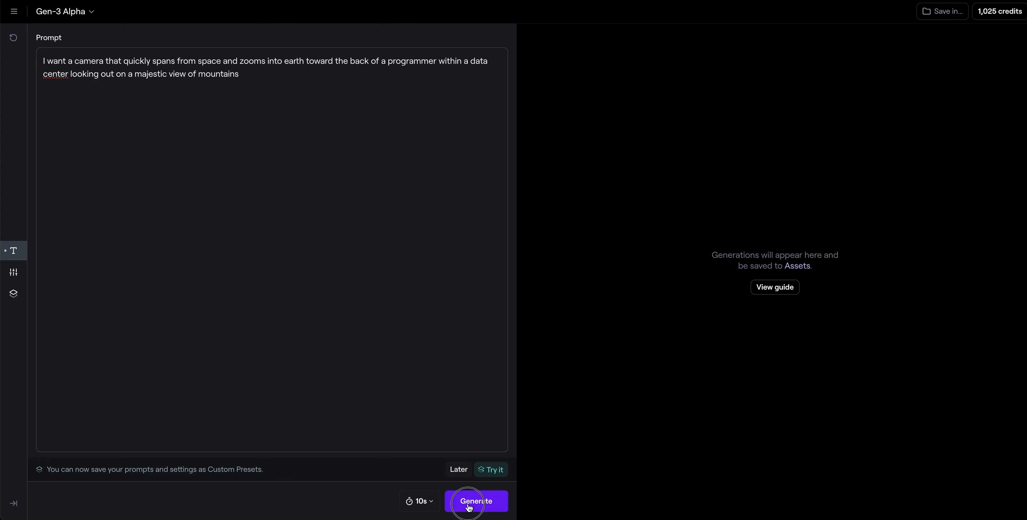
click(476, 502)
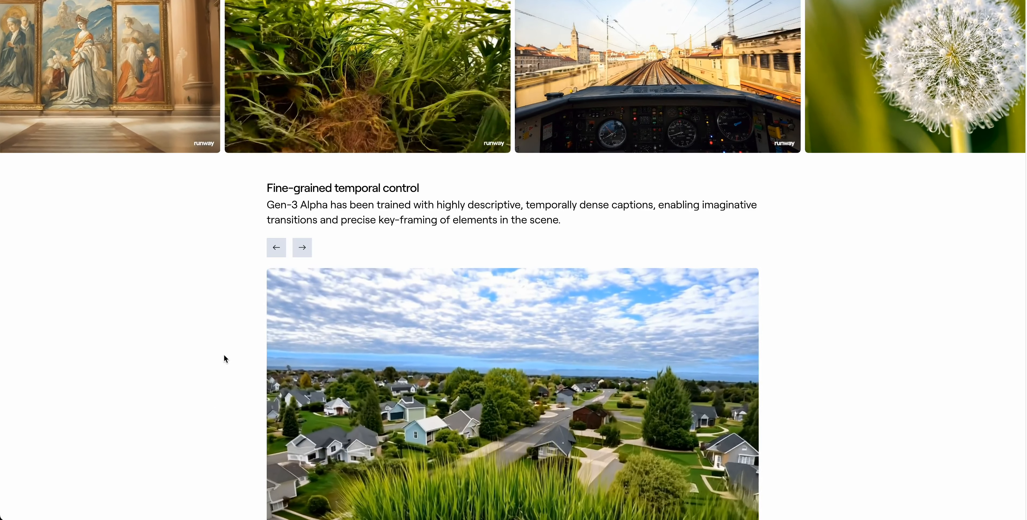
scroll(down, 3)
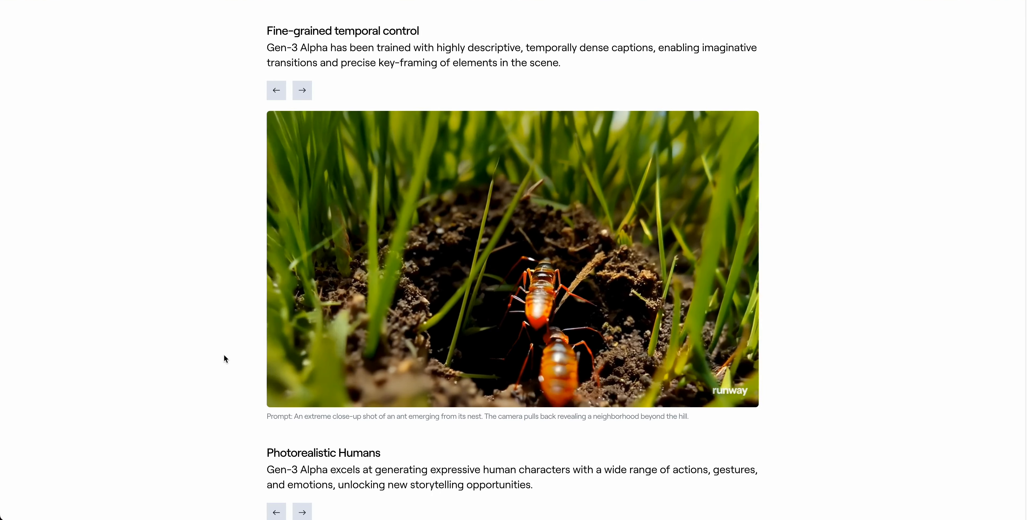
scroll(down, 3)
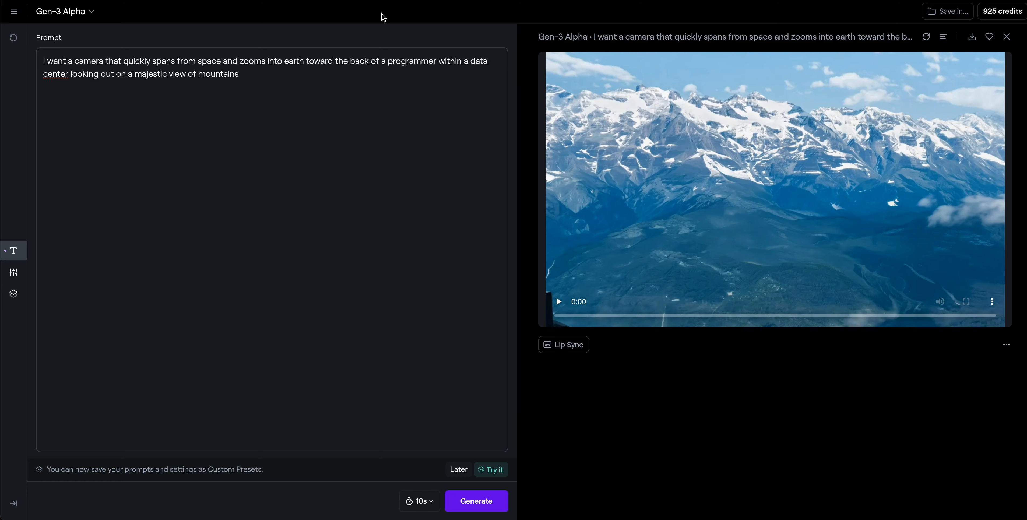
mouse_move(571, 296)
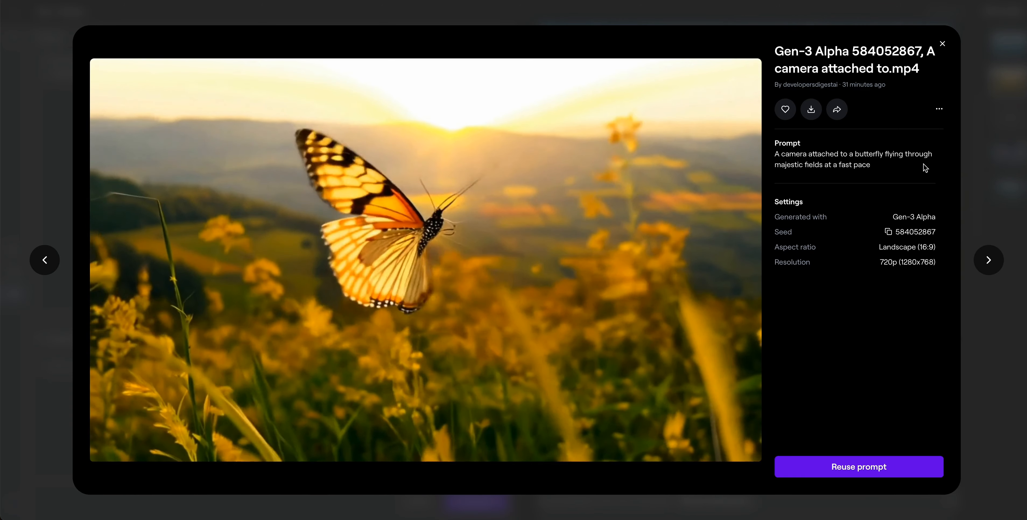
- Advance the clip viewer past the failed generation to the neon Developers Digest sign clip
click(988, 259)
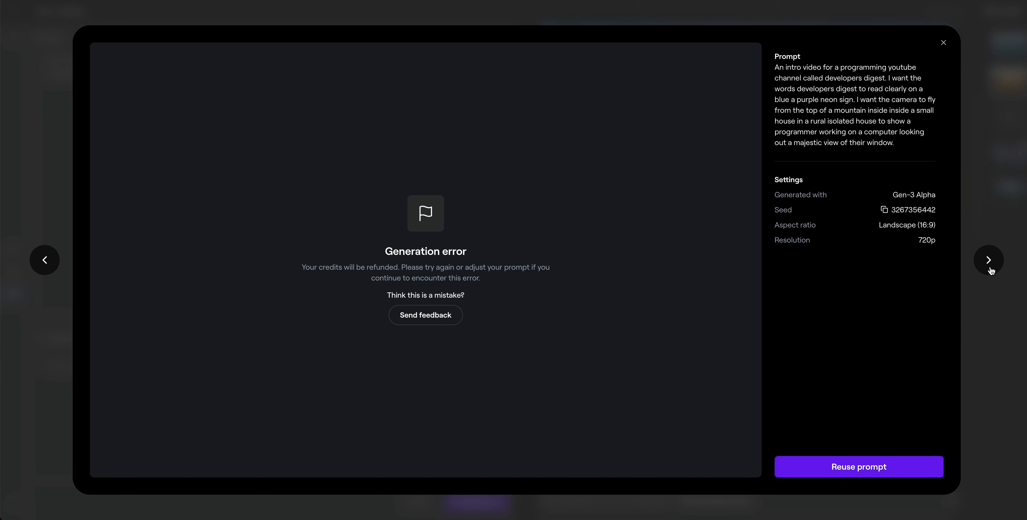
mouse_move(875, 117)
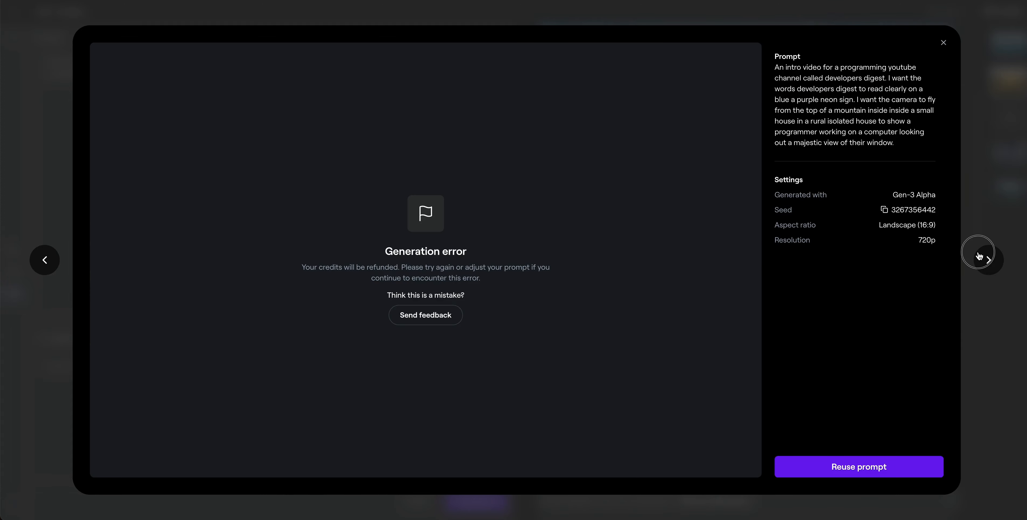
click(989, 260)
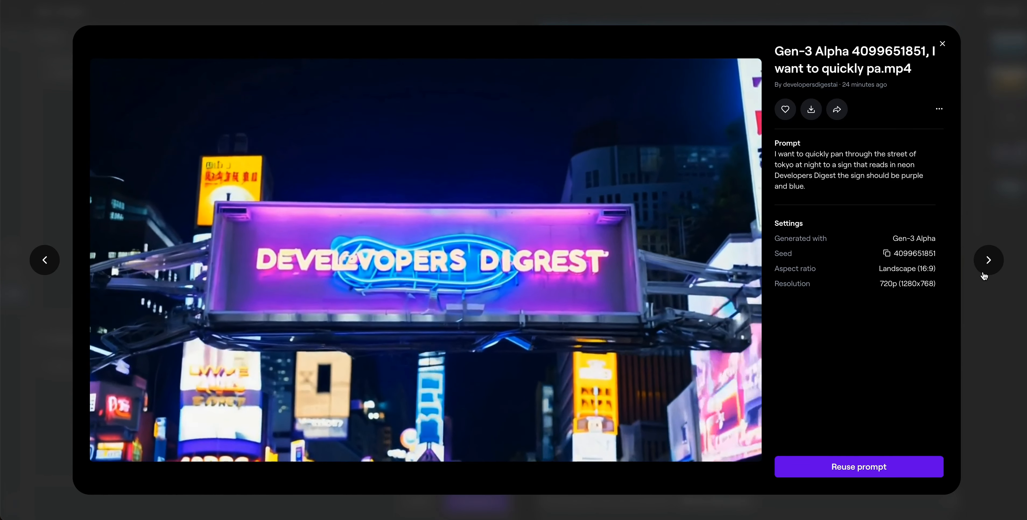
- Advance to the mountain-valley clip and reuse its rural-house programmer prompt in the workspace
click(988, 260)
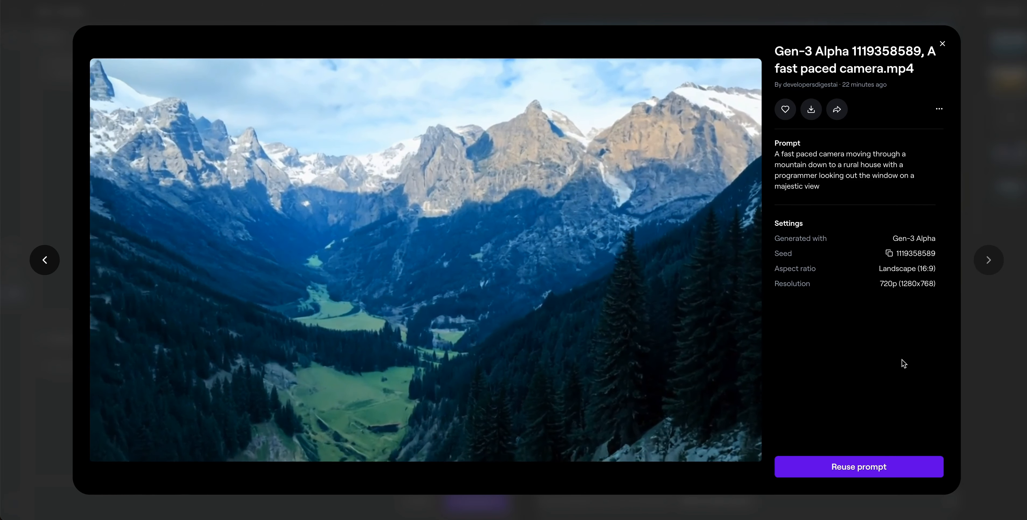
click(942, 44)
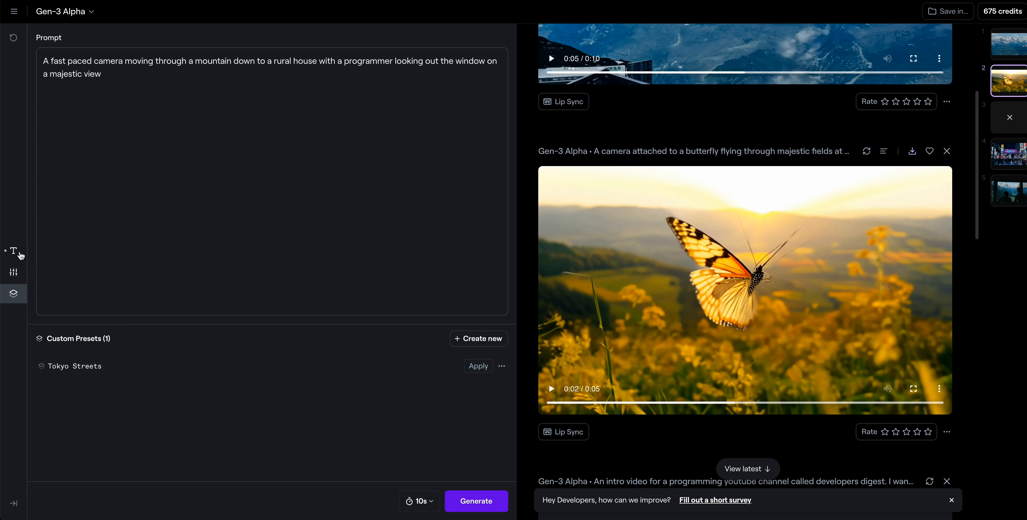
click(13, 272)
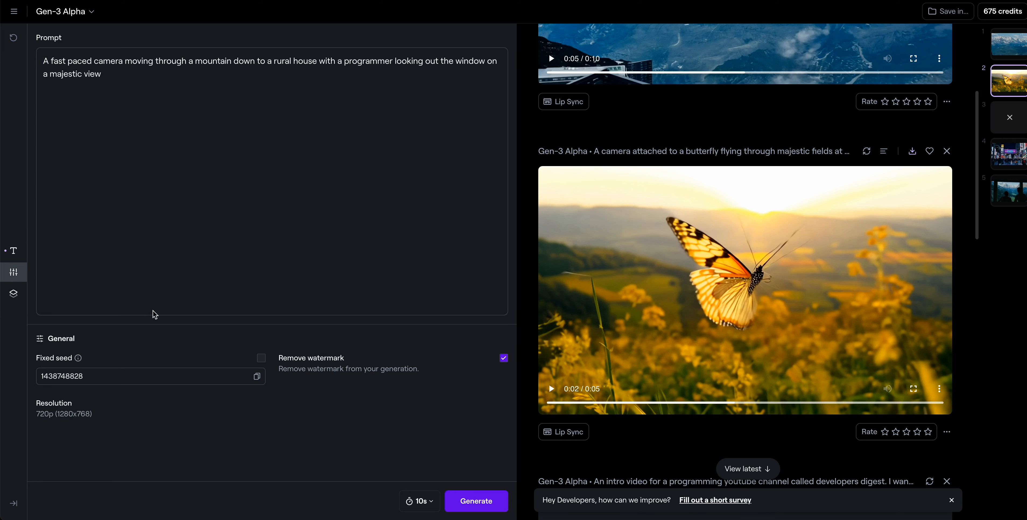
mouse_move(78, 366)
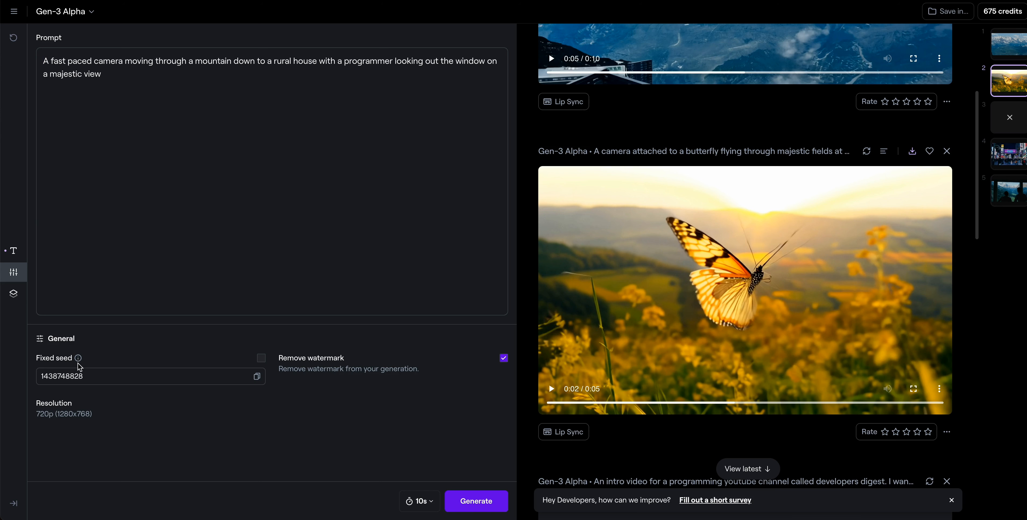
mouse_move(79, 358)
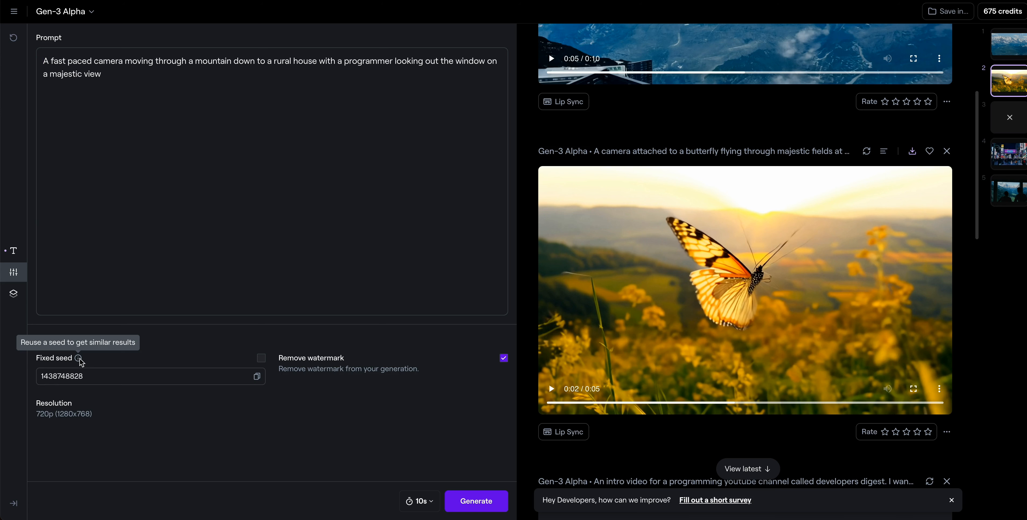
mouse_move(132, 405)
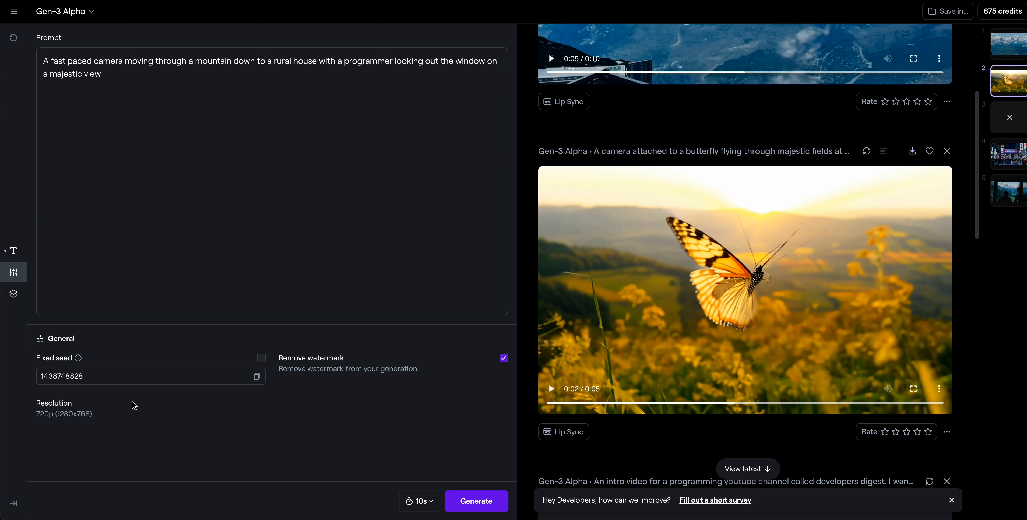
mouse_move(13, 250)
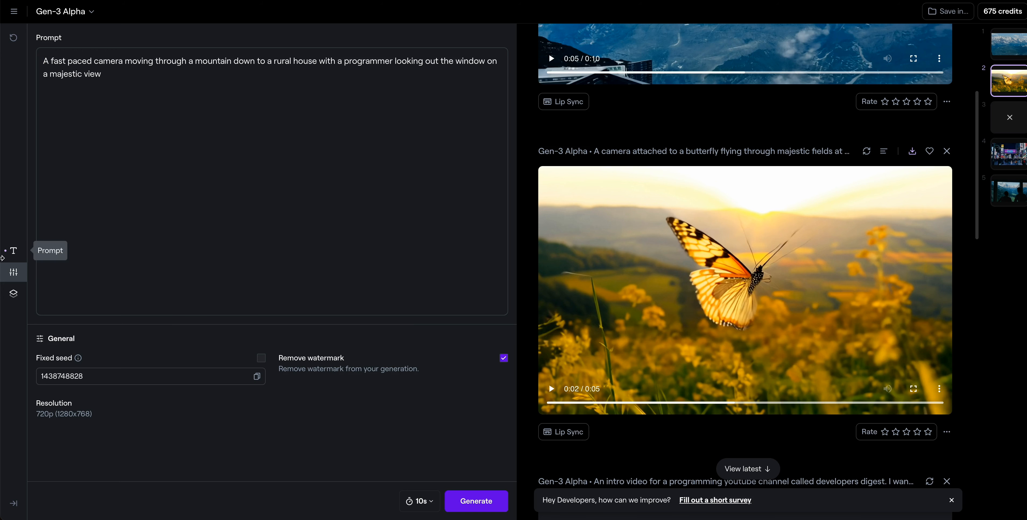
- Apply the Tokyo Streets preset to the prompt and begin saving the result as a new preset
click(13, 293)
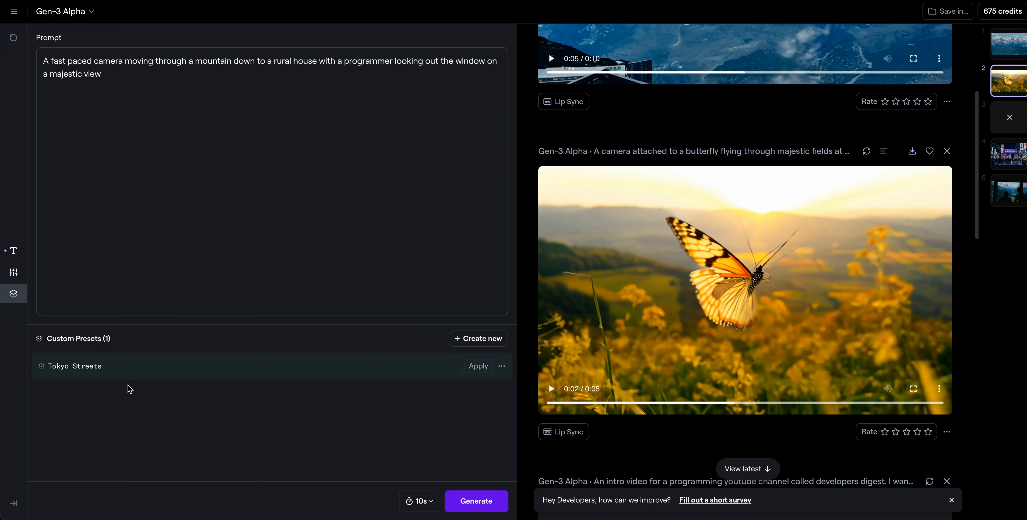
mouse_move(253, 350)
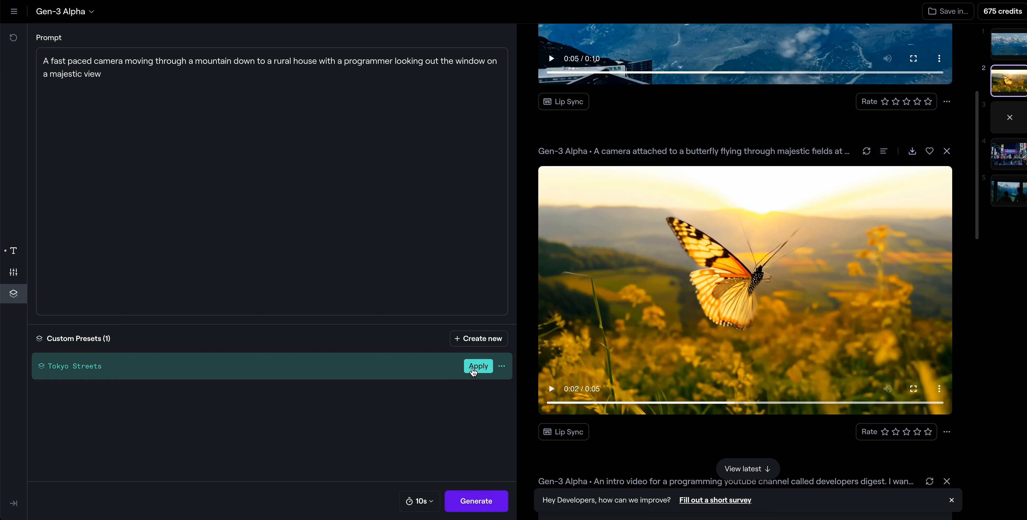
click(477, 366)
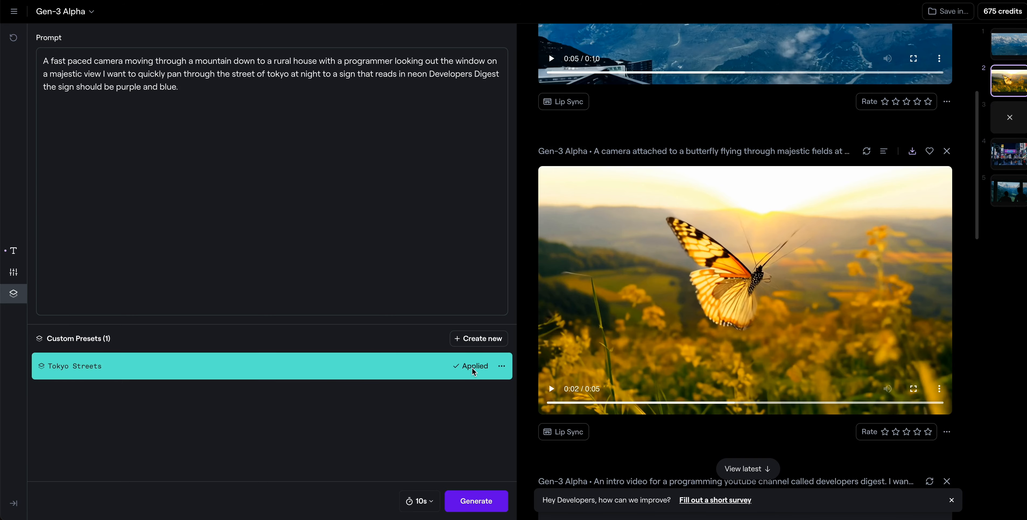
click(479, 339)
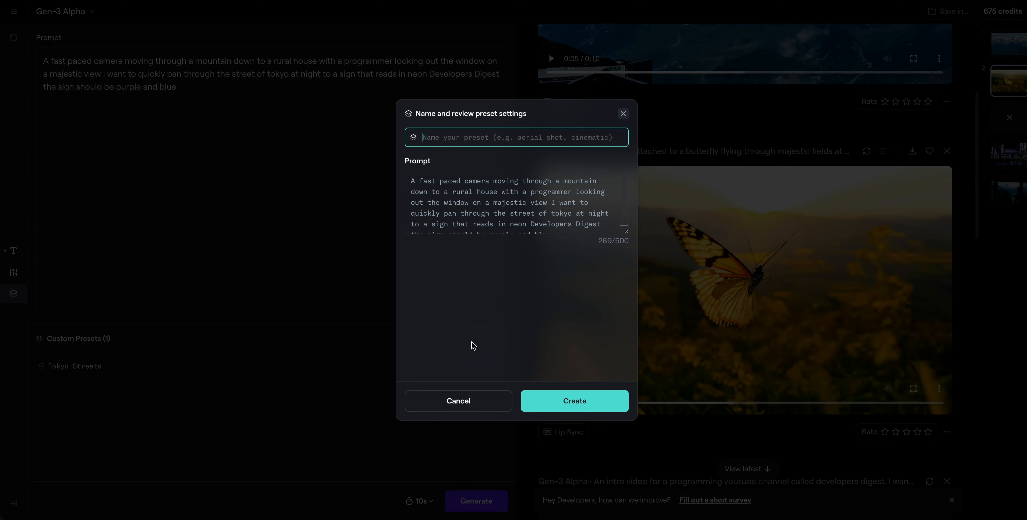
mouse_move(229, 91)
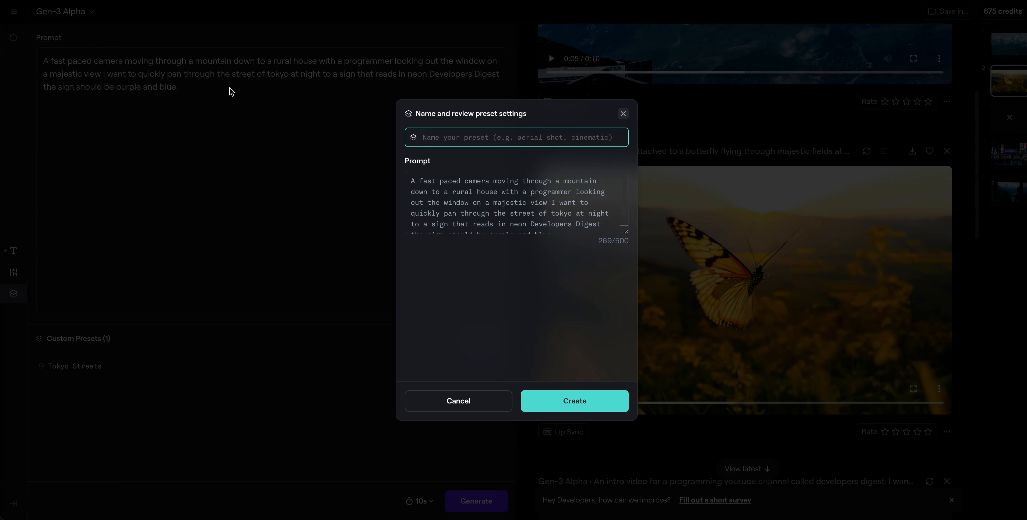
mouse_move(575, 159)
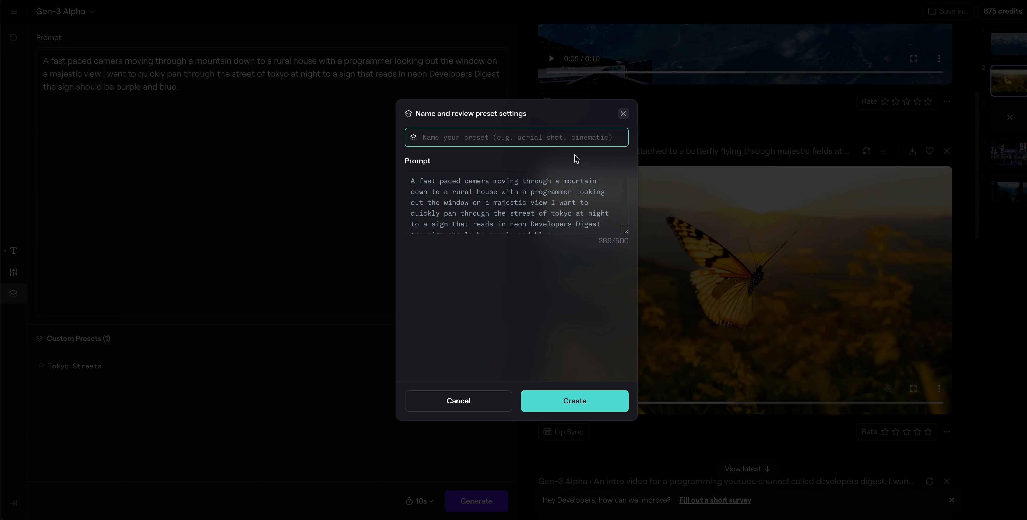
click(623, 113)
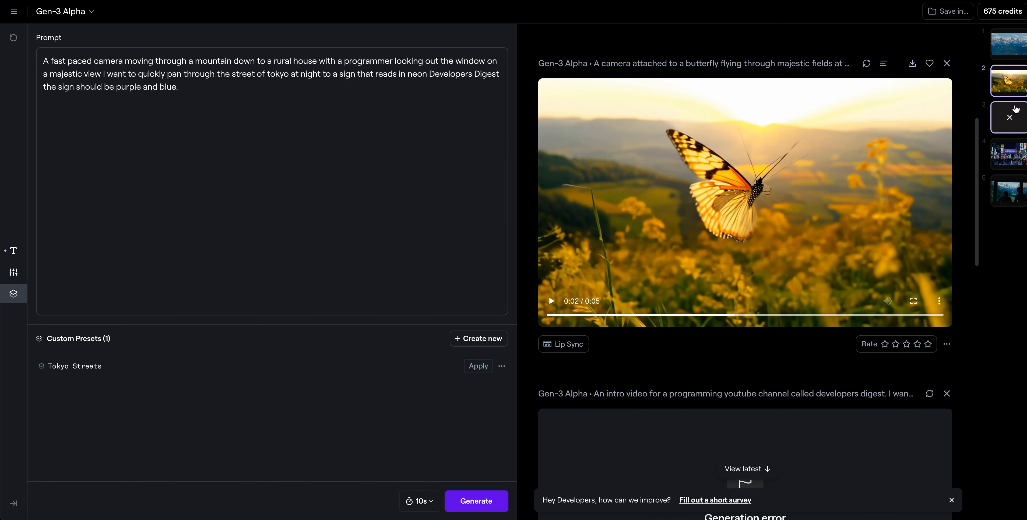
scroll(down, 3)
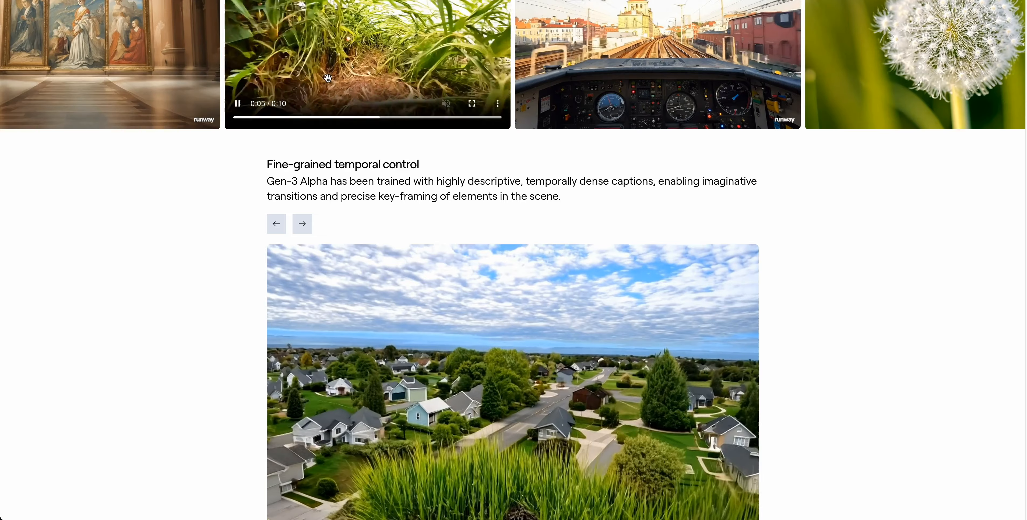
- Scroll the blog post past Photorealistic Humans to the 'For artists, by artists' section and gallery
scroll(down, 3)
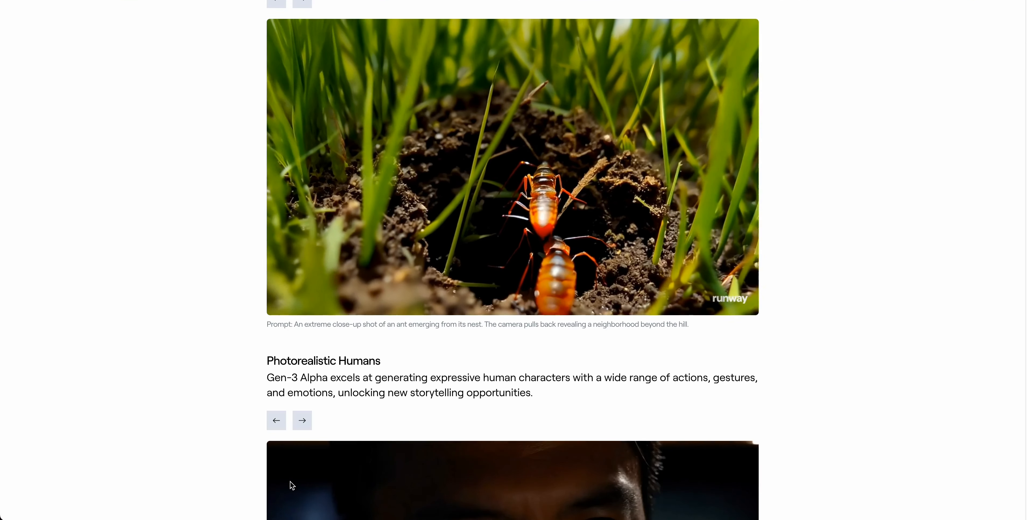
scroll(down, 3)
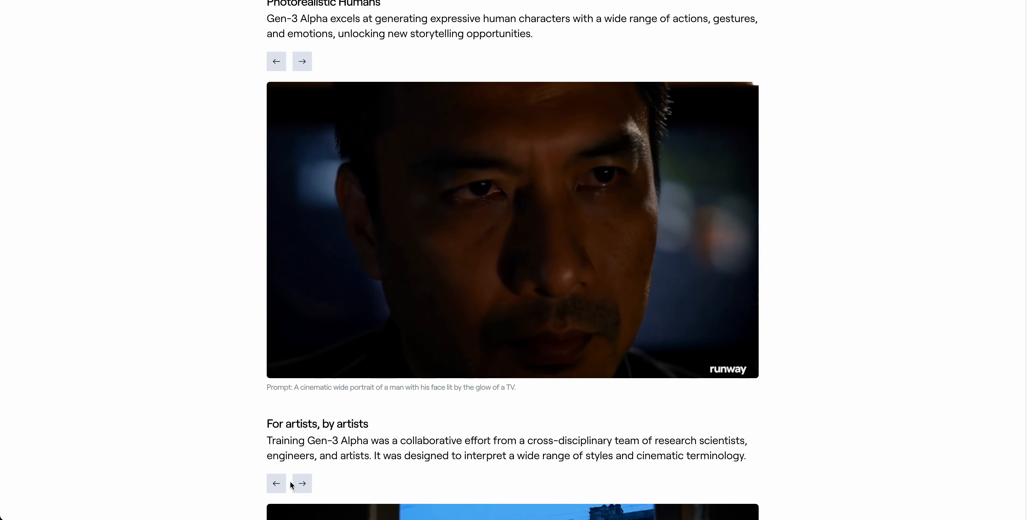
scroll(down, 3)
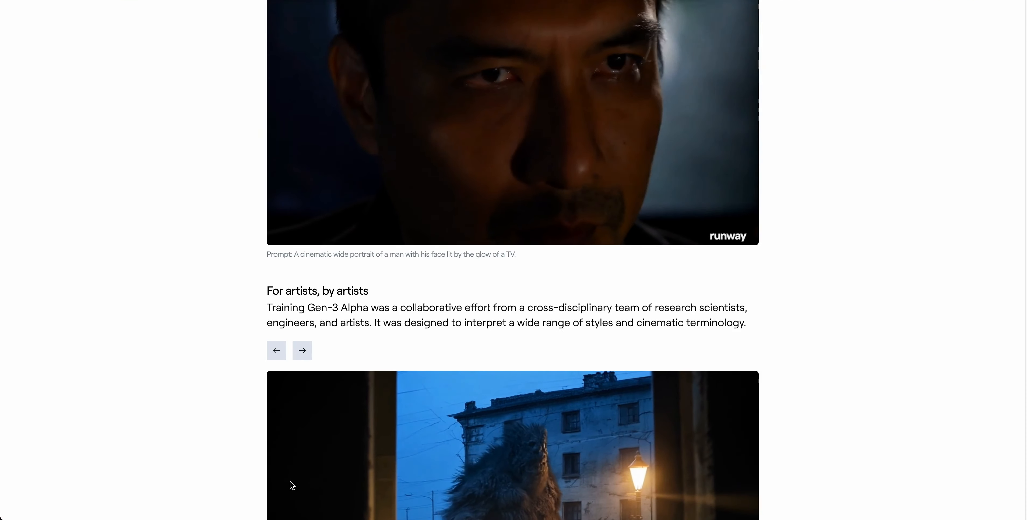
scroll(down, 3)
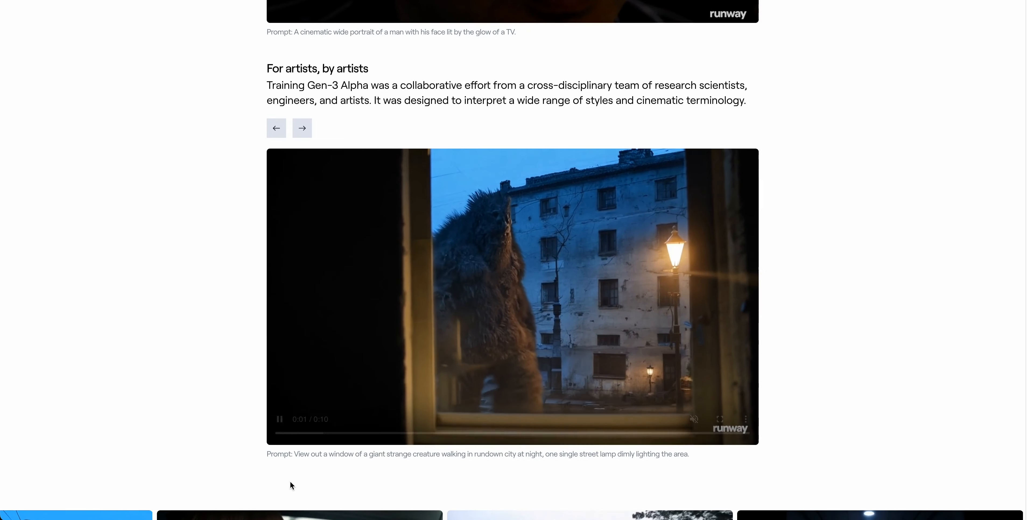
scroll(down, 3)
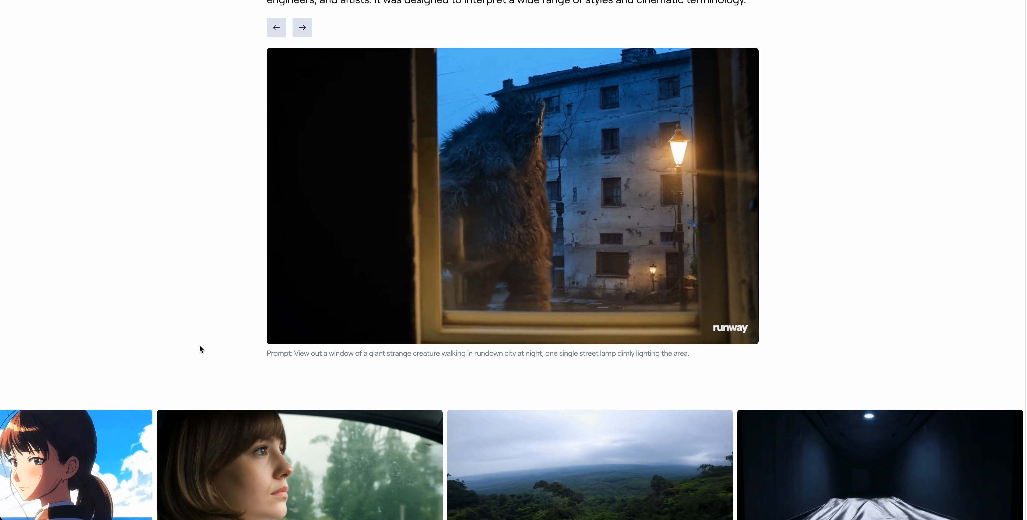
scroll(down, 3)
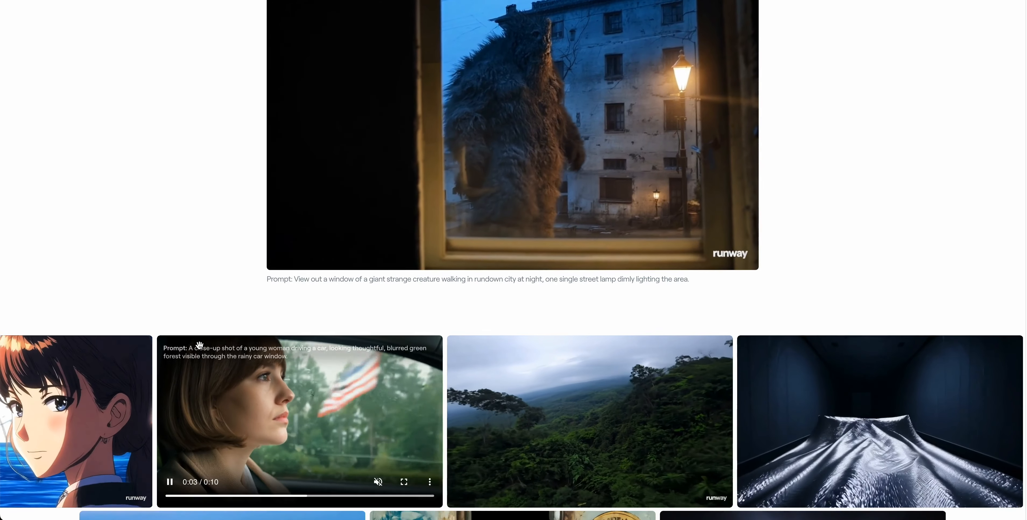
scroll(down, 3)
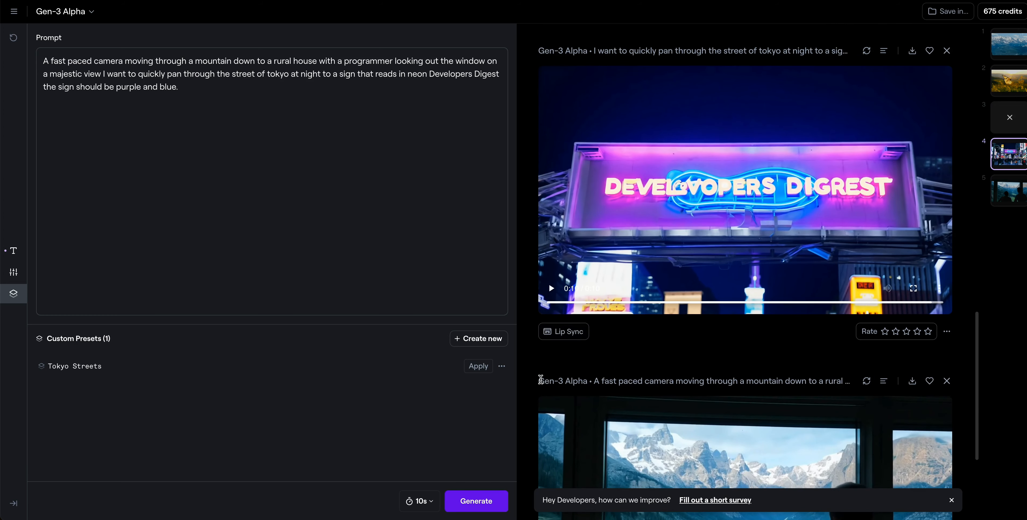
- Scroll the generation feed to the neon sign clip and the mountain-window clip
scroll(down, 3)
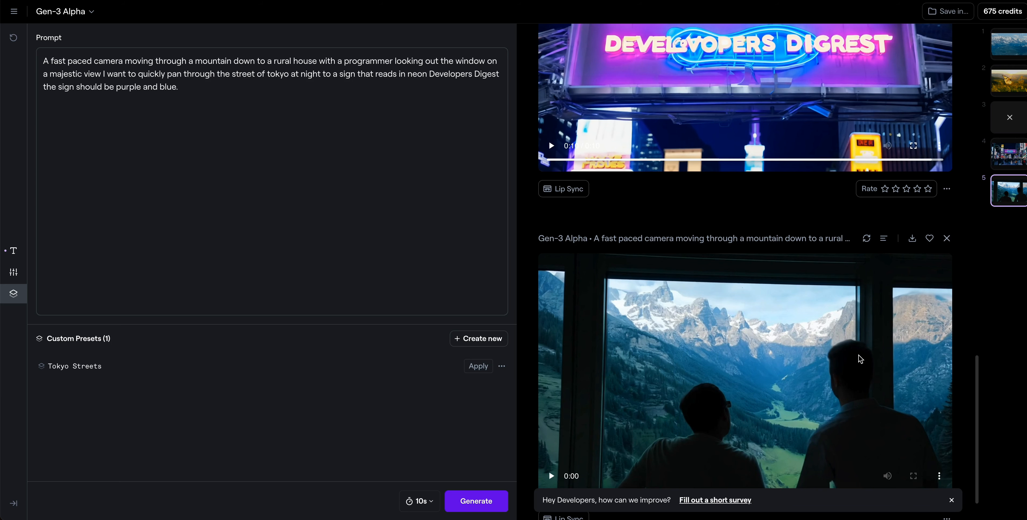
mouse_move(937, 300)
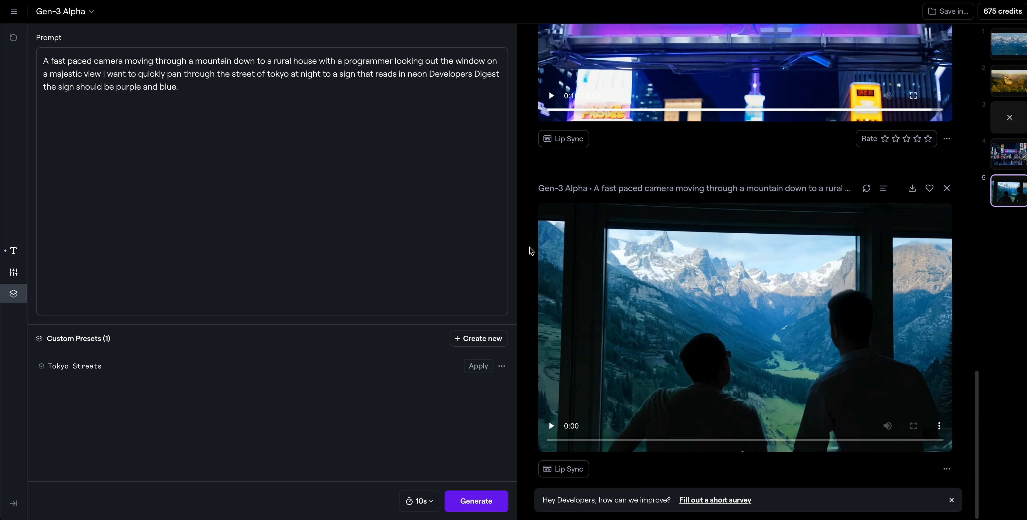
mouse_move(365, 45)
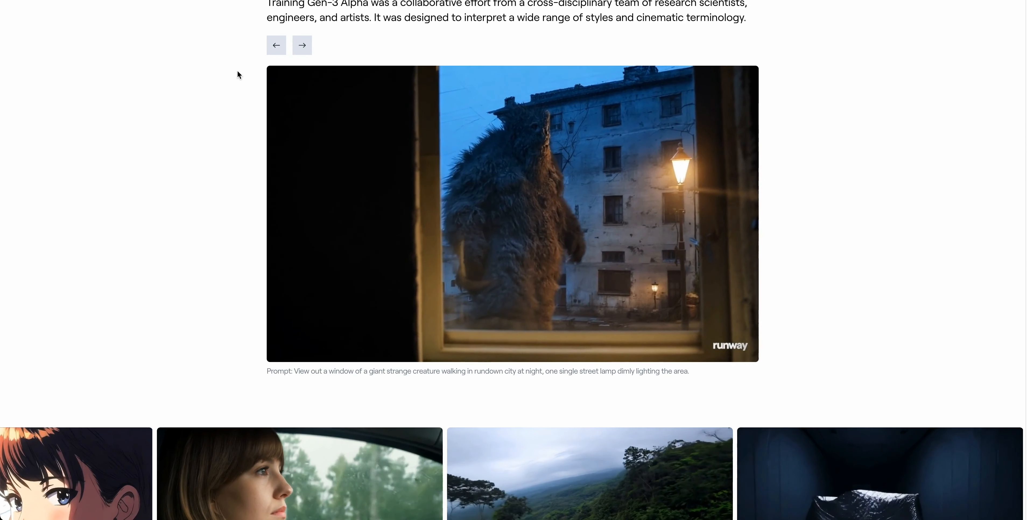
- Scroll the blog post to the ant-emerging-from-its-nest example clip
scroll(down, 3)
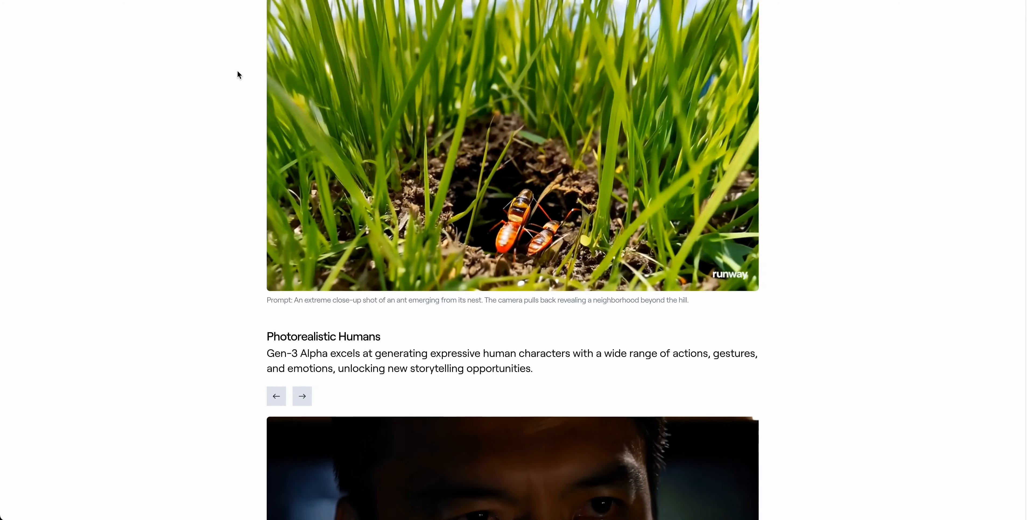
scroll(down, 3)
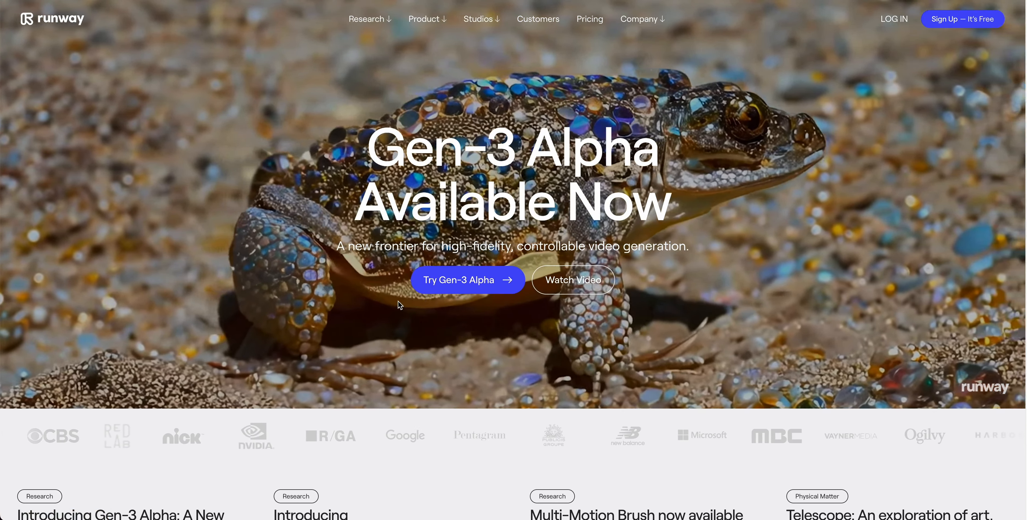
- Enter the Gen-3 Alpha generation workspace from the homepage announcement
click(459, 279)
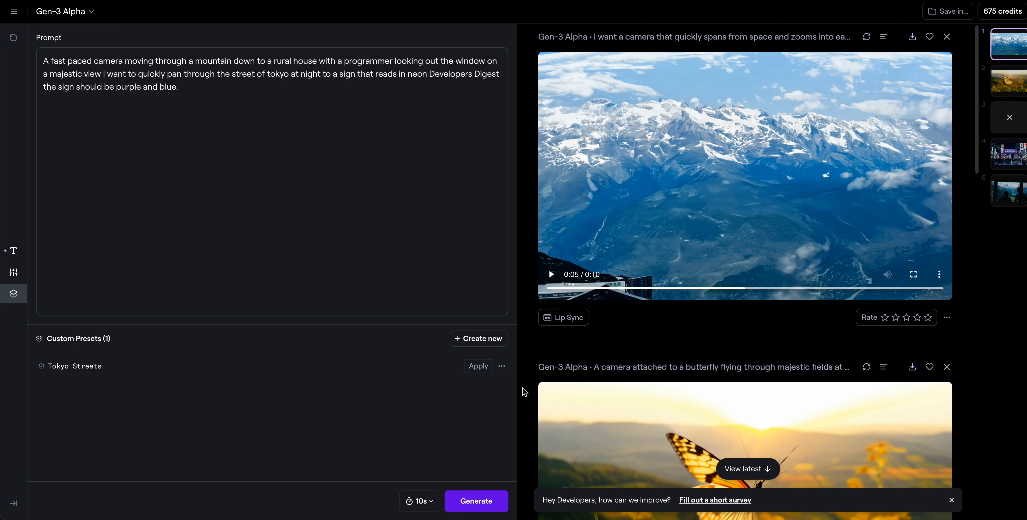
mouse_move(463, 452)
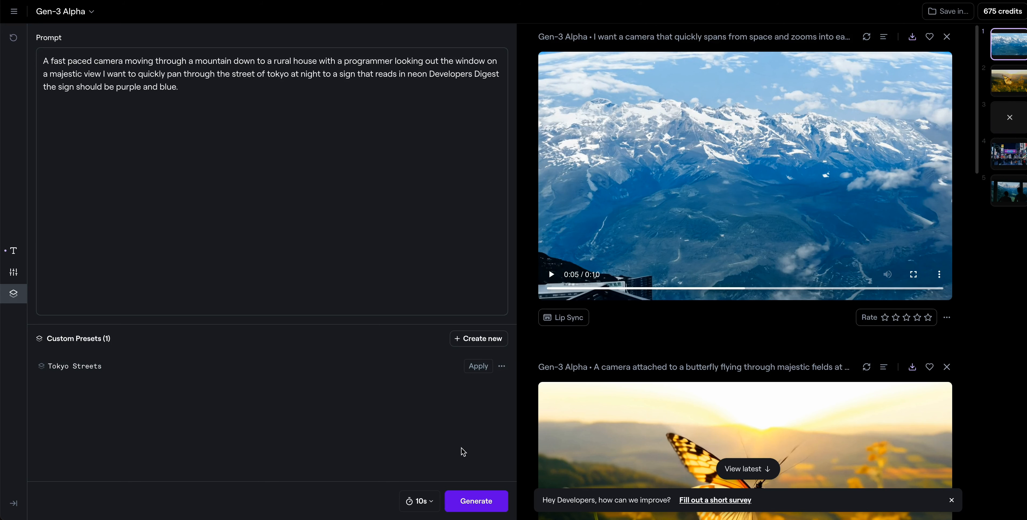
mouse_move(435, 469)
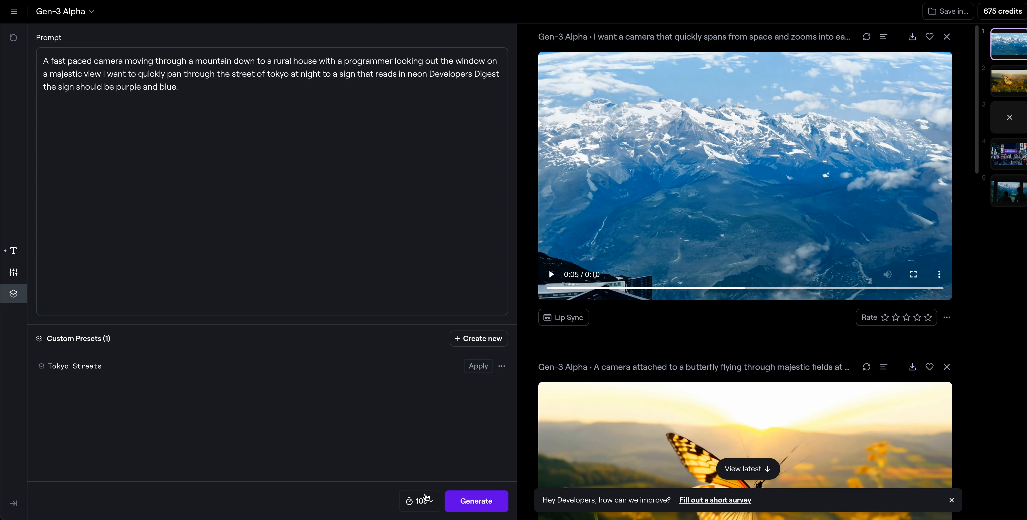
click(418, 502)
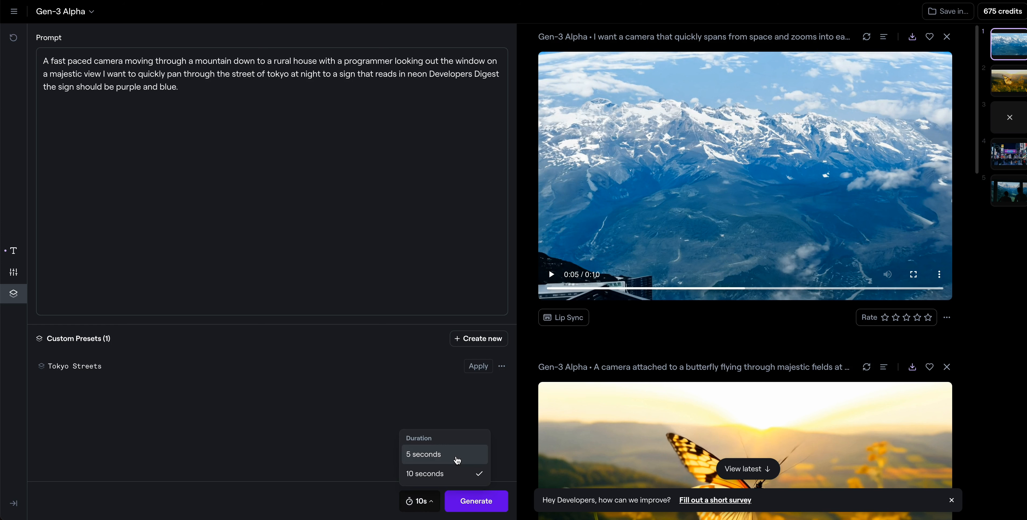
mouse_move(423, 490)
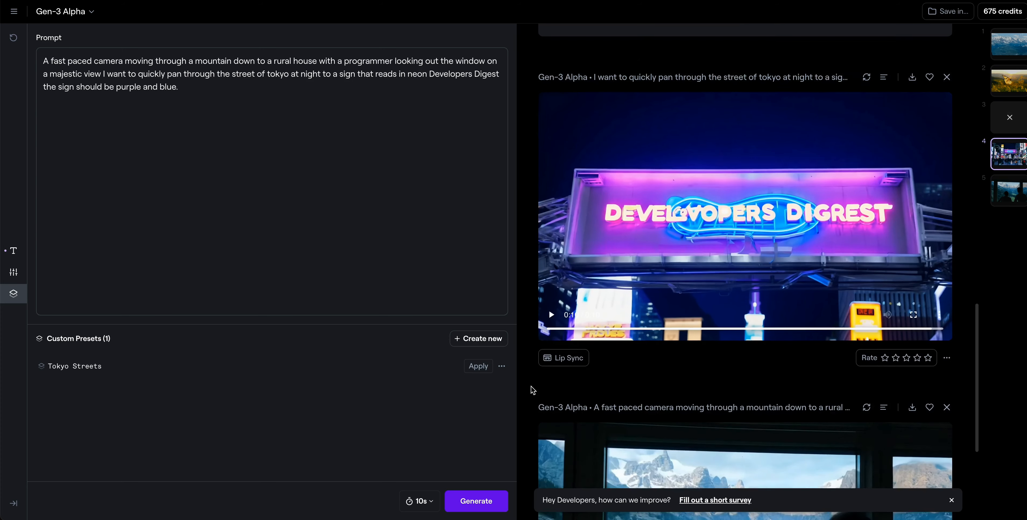
scroll(down, 3)
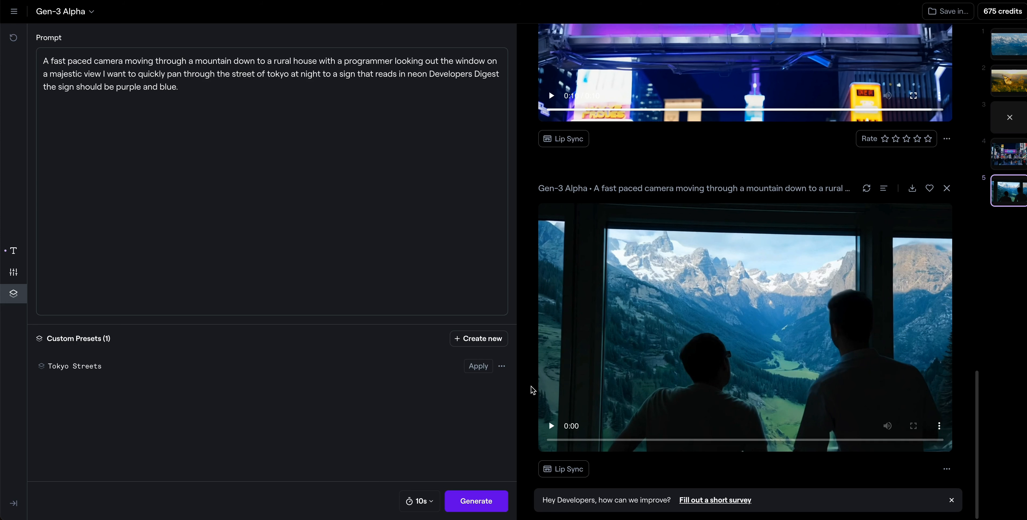
mouse_move(678, 63)
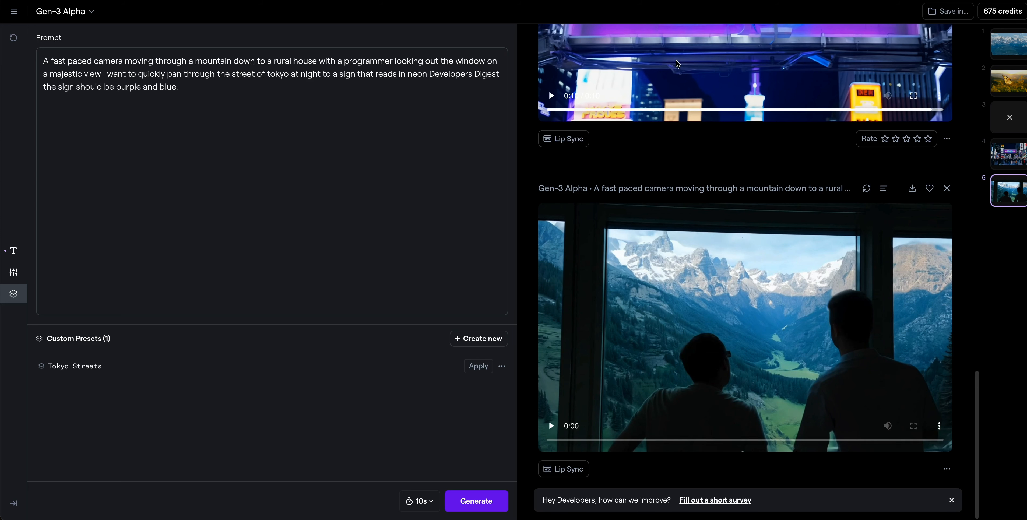